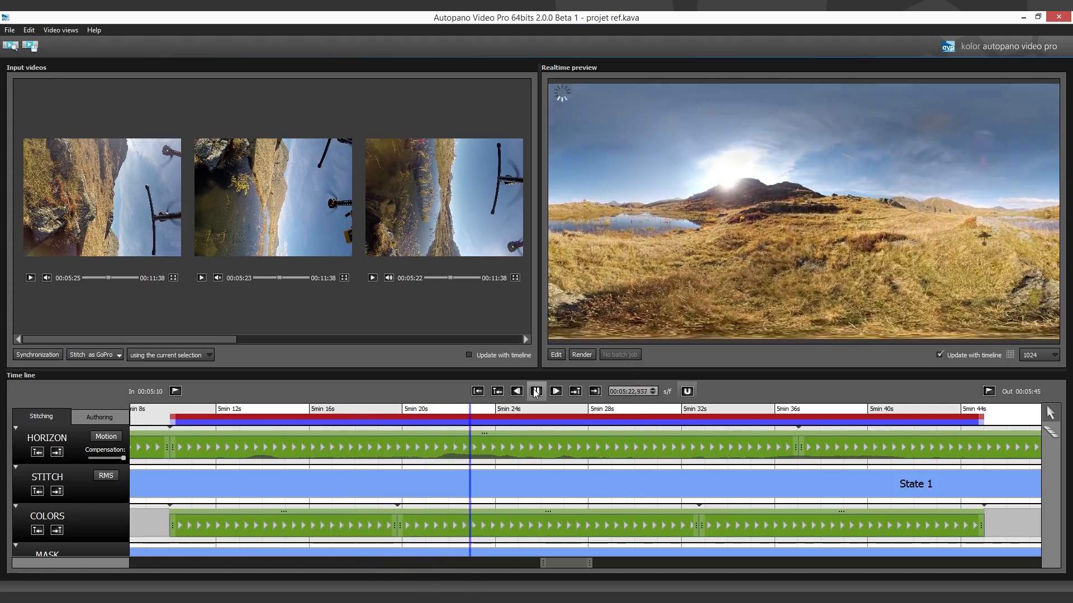
Pause timeline playback and display the RMS error curve on the stitch track.
click(555, 391)
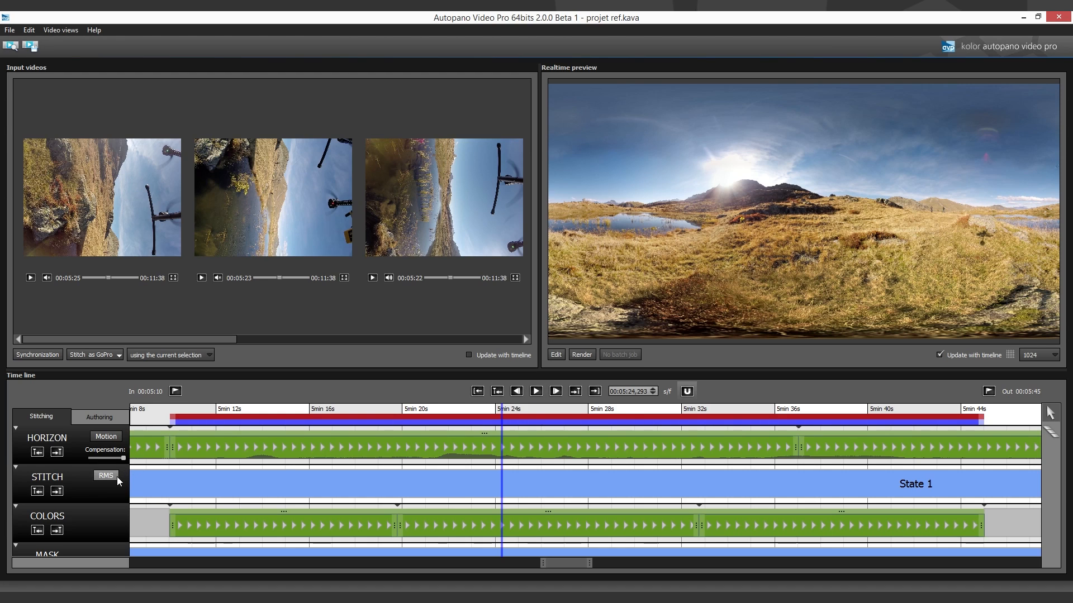
click(105, 476)
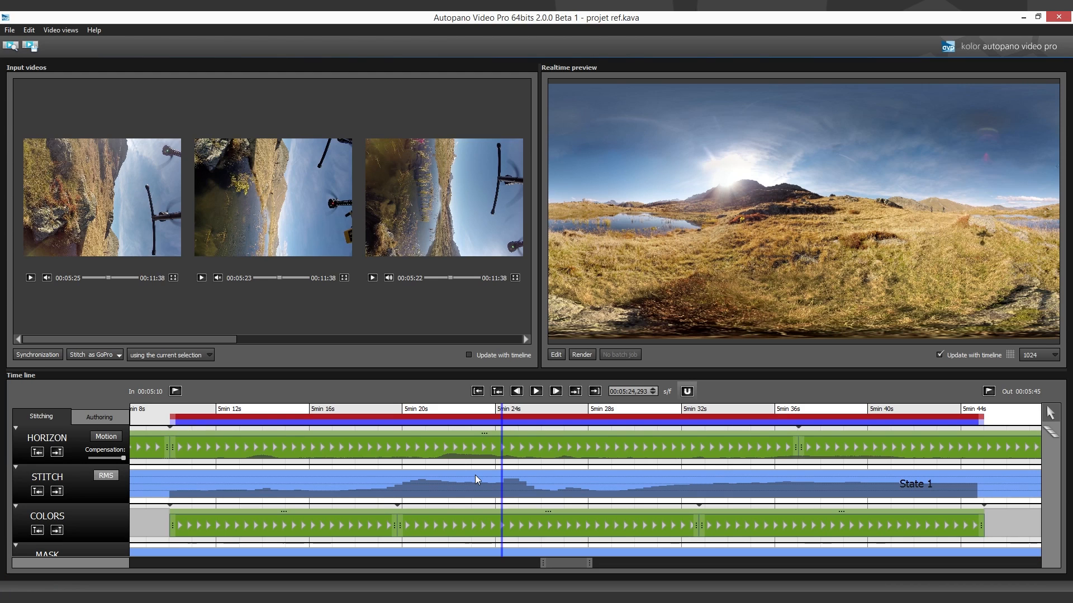
mouse_move(441, 336)
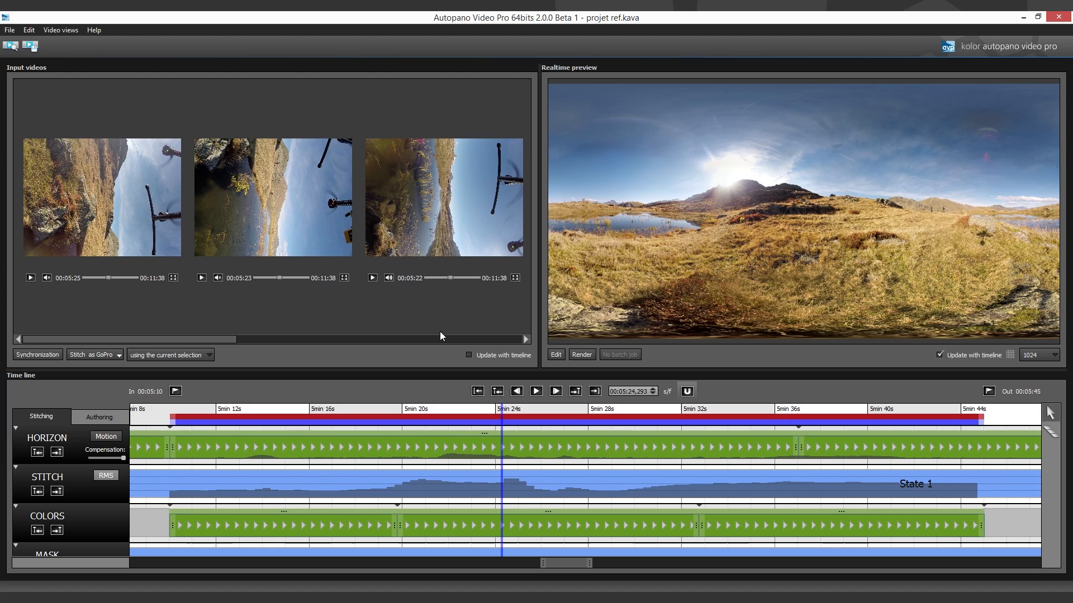
mouse_move(451, 323)
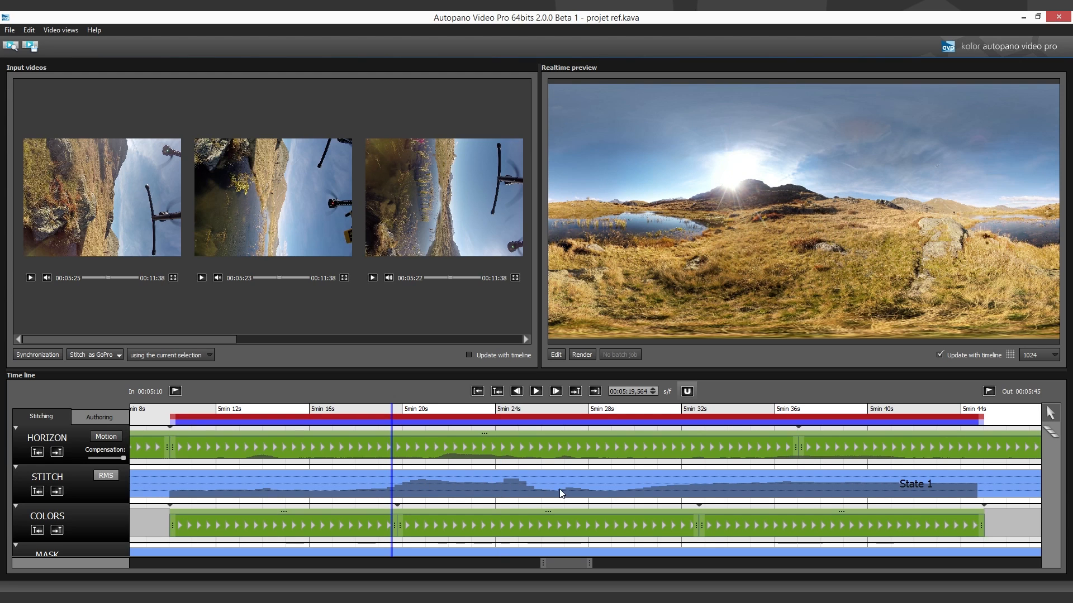
mouse_move(1060, 432)
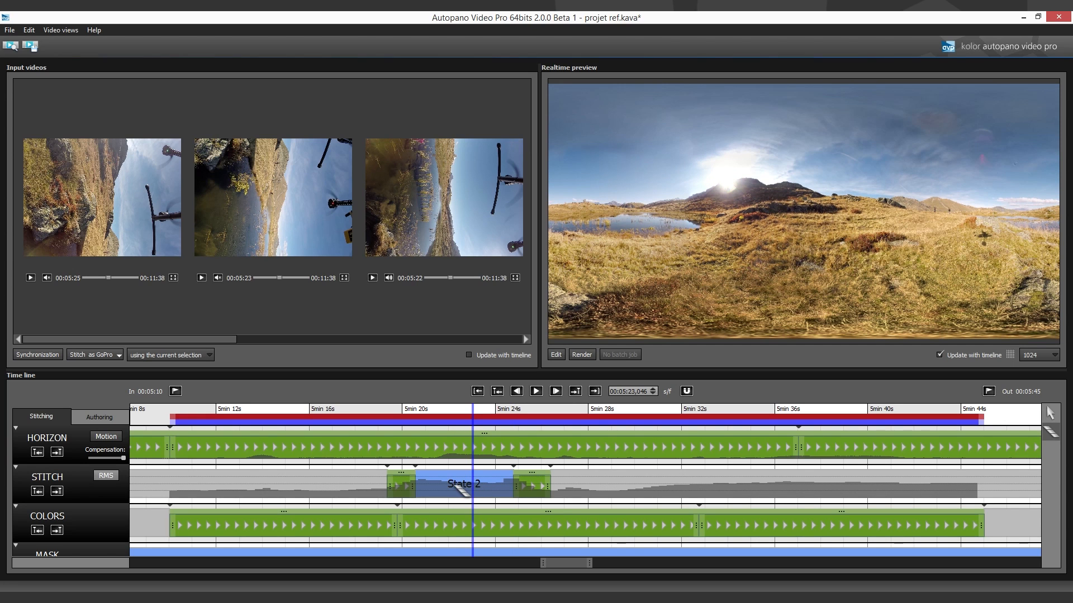
Send State 2 to Autopano Giga for control-point editing.
click(452, 471)
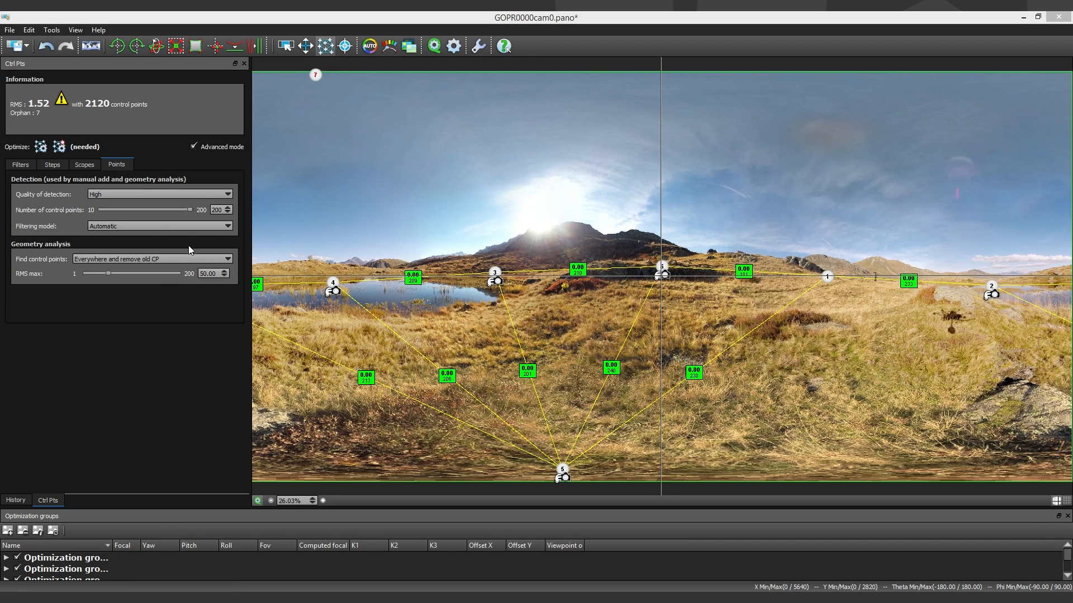
mouse_move(190, 250)
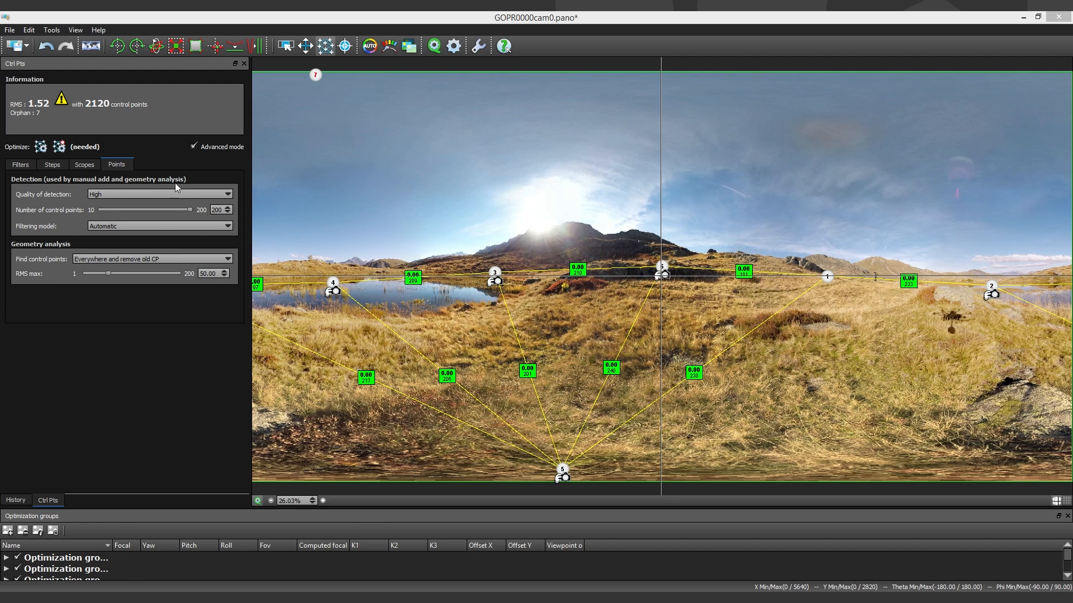
mouse_move(174, 190)
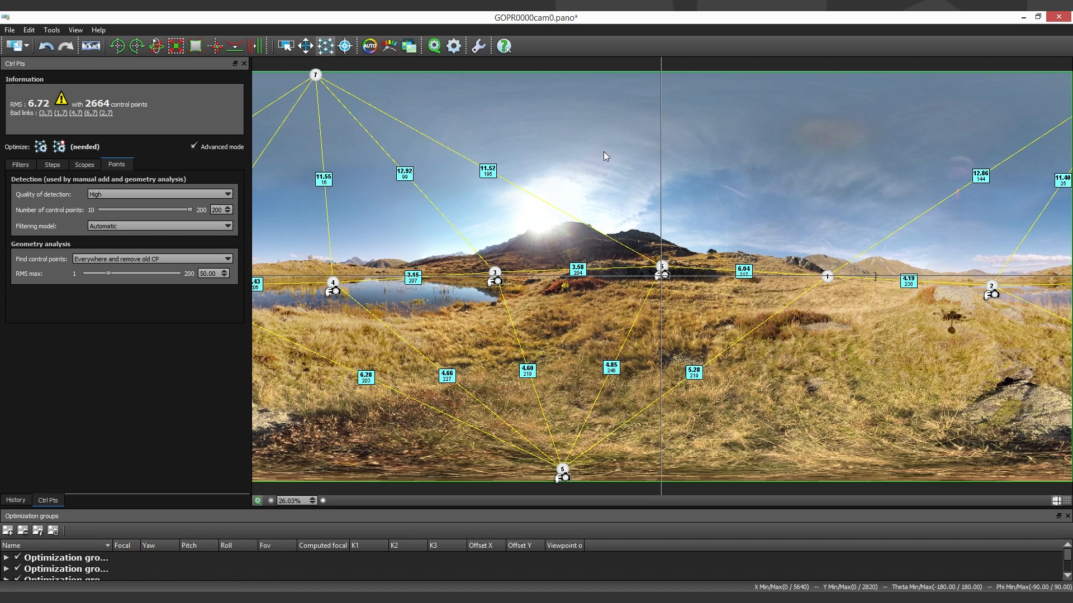
Remove the bad sky control-point links and re-optimize the panorama to RMS 1.88.
click(486, 170)
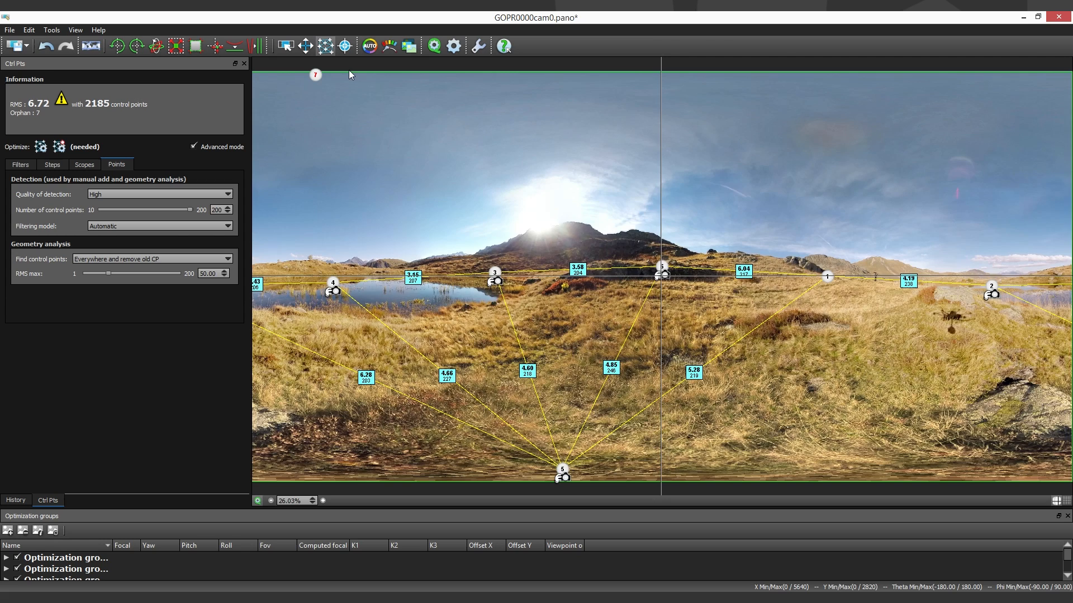
mouse_move(542, 325)
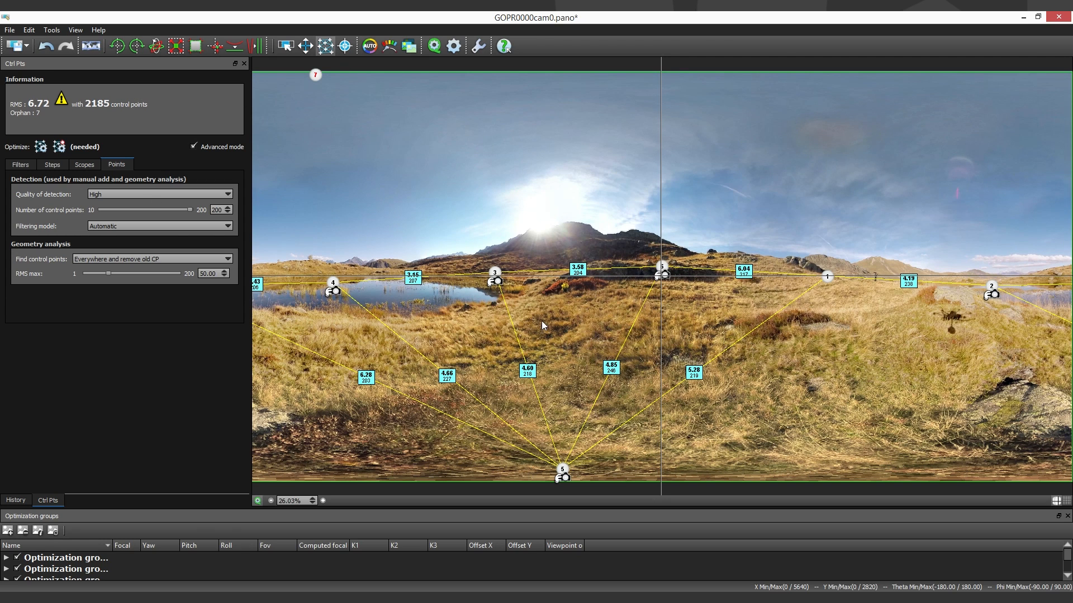
mouse_move(445, 253)
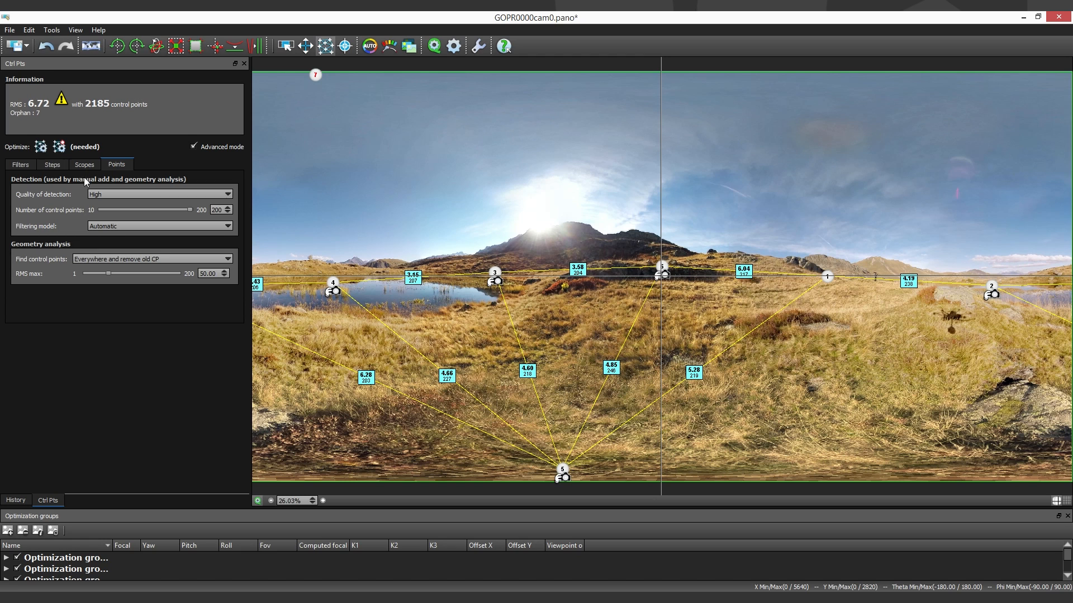
mouse_move(73, 154)
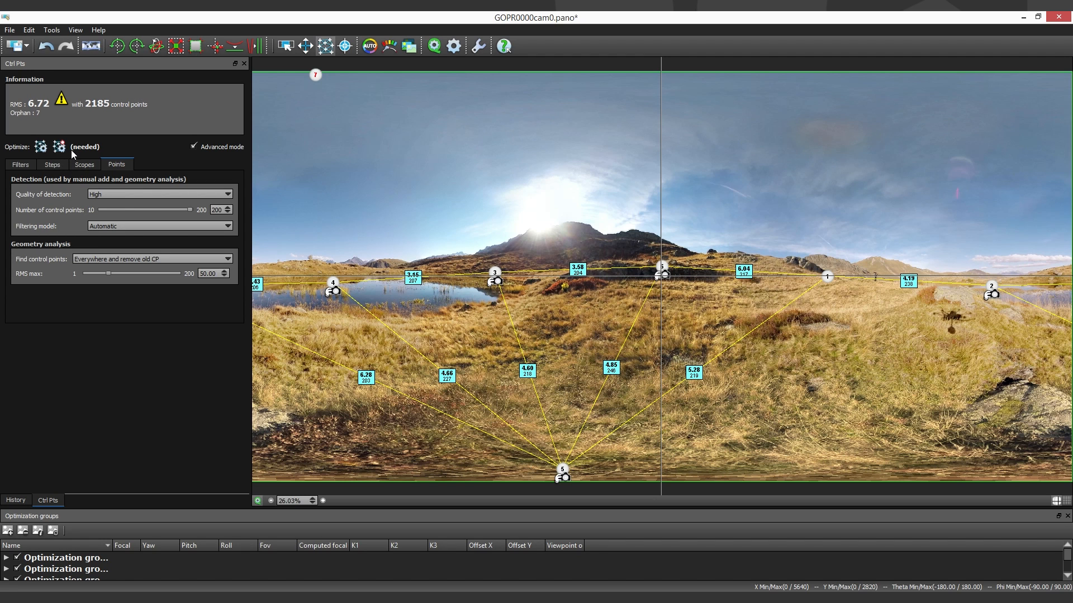
click(40, 146)
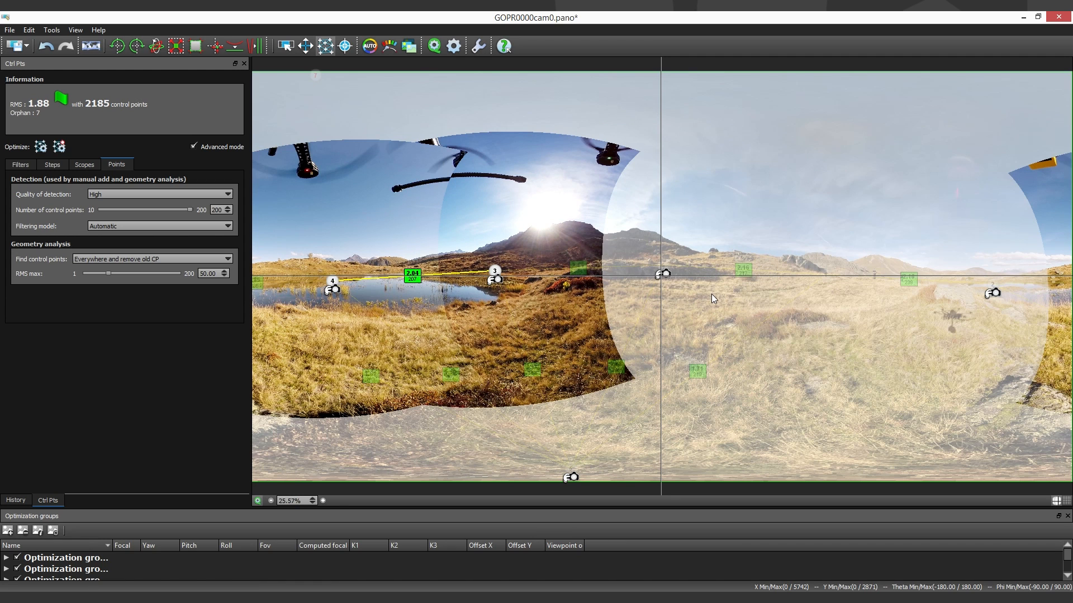
mouse_move(729, 307)
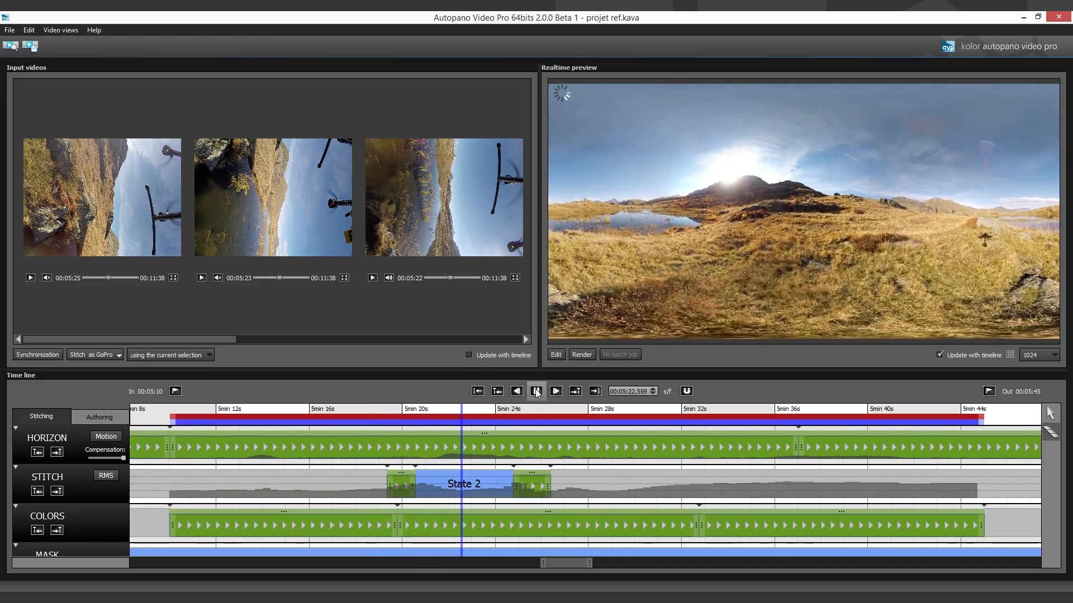
Play to the next badly stitched section and pause around 5min 28s for State 3.
click(537, 391)
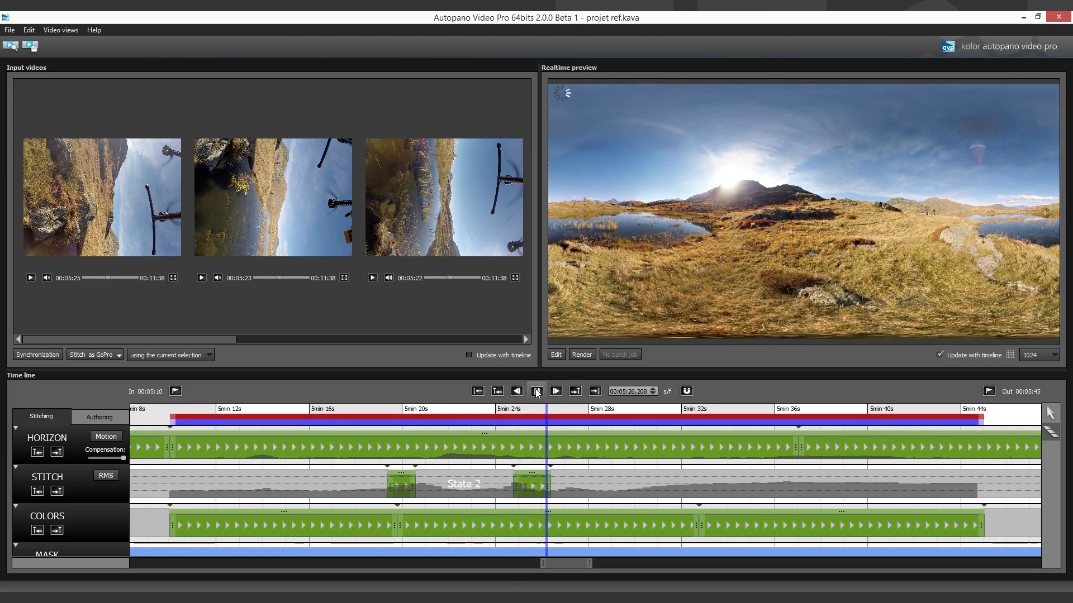
click(555, 391)
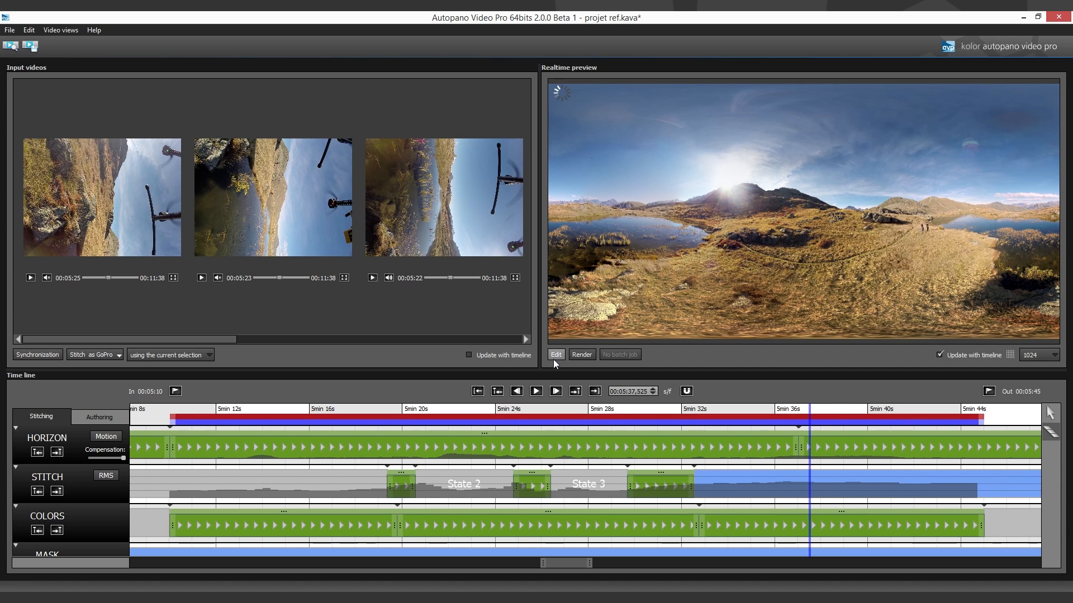
Send State 3 to Autopano Giga, reaching RMS 1.38 with 2077 control points.
click(555, 354)
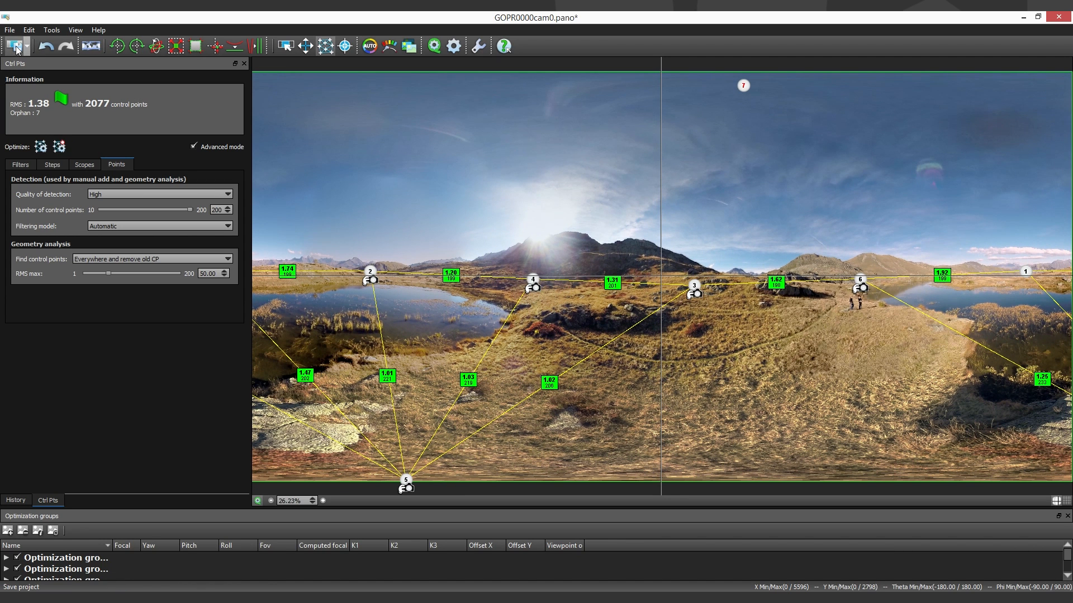
Save the panorama back to the video state and recalculate the stitch track's RMS analysis.
click(13, 46)
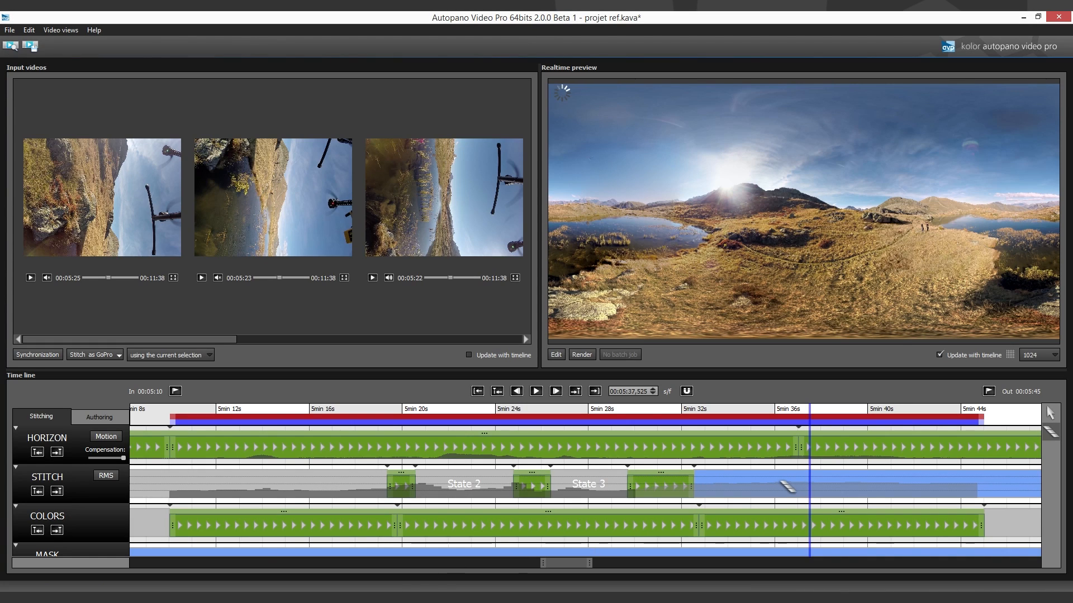
click(105, 475)
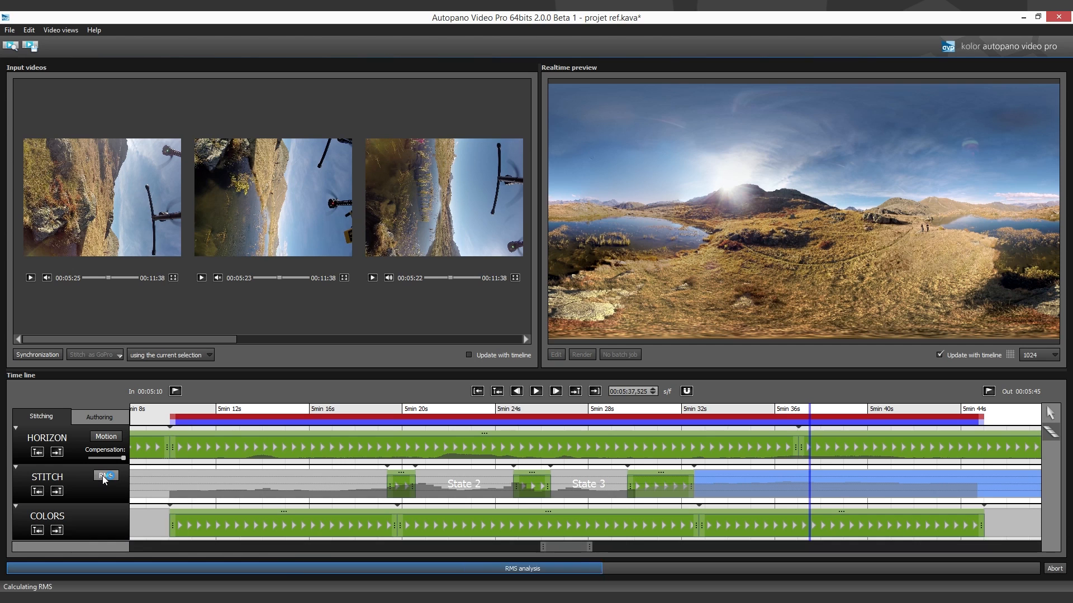